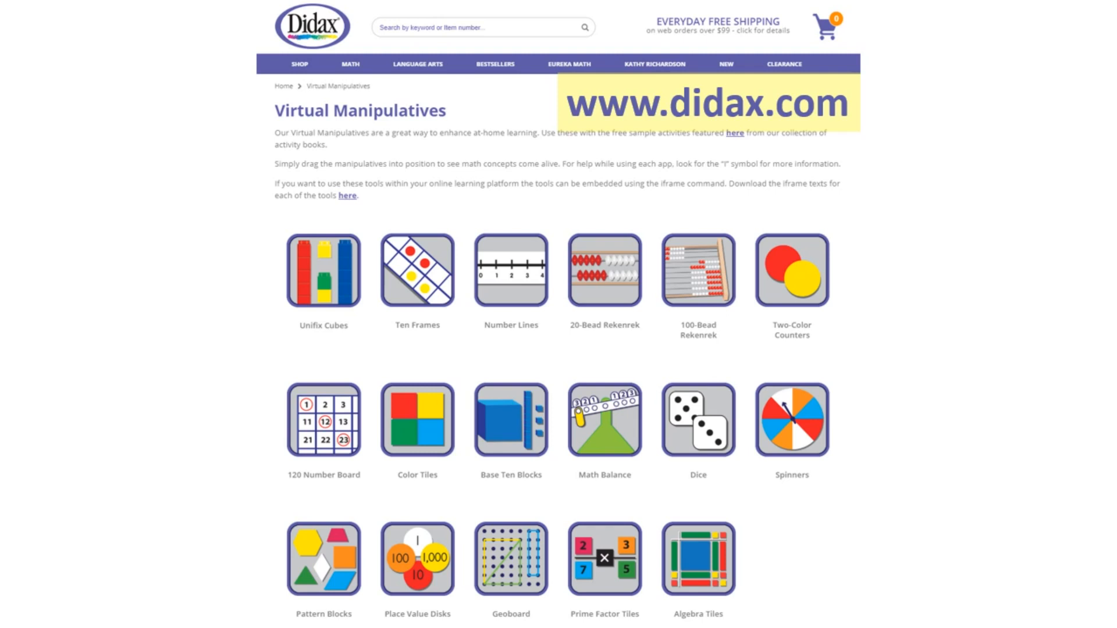
# Launch the Two-Color Counters tool and place three red counters in a vertical column
pyautogui.click(791, 269)
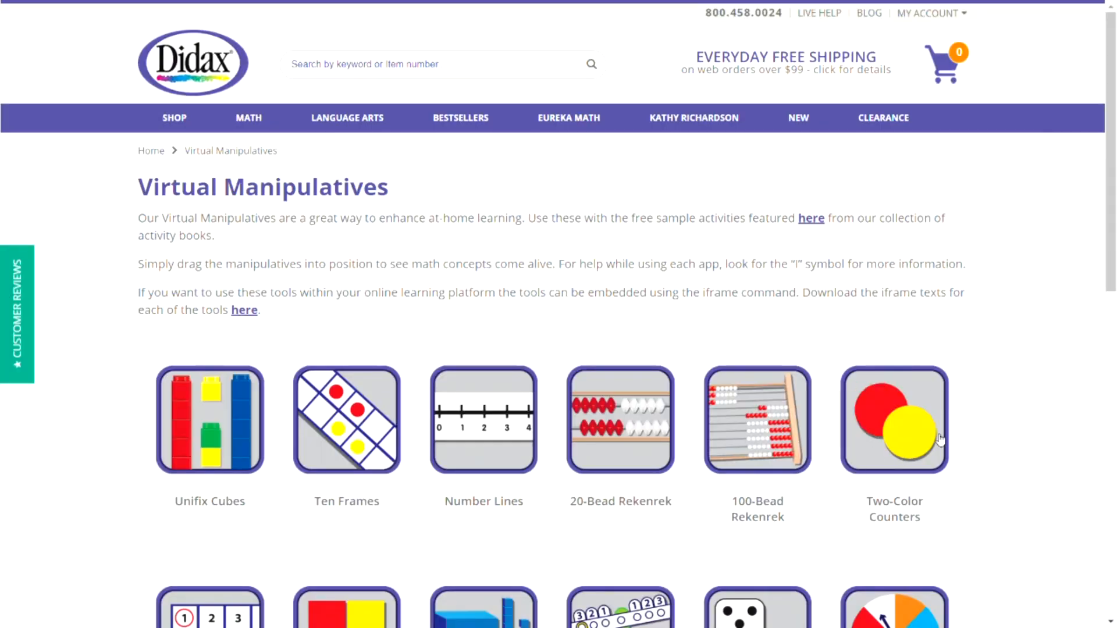
pyautogui.moveTo(902, 434)
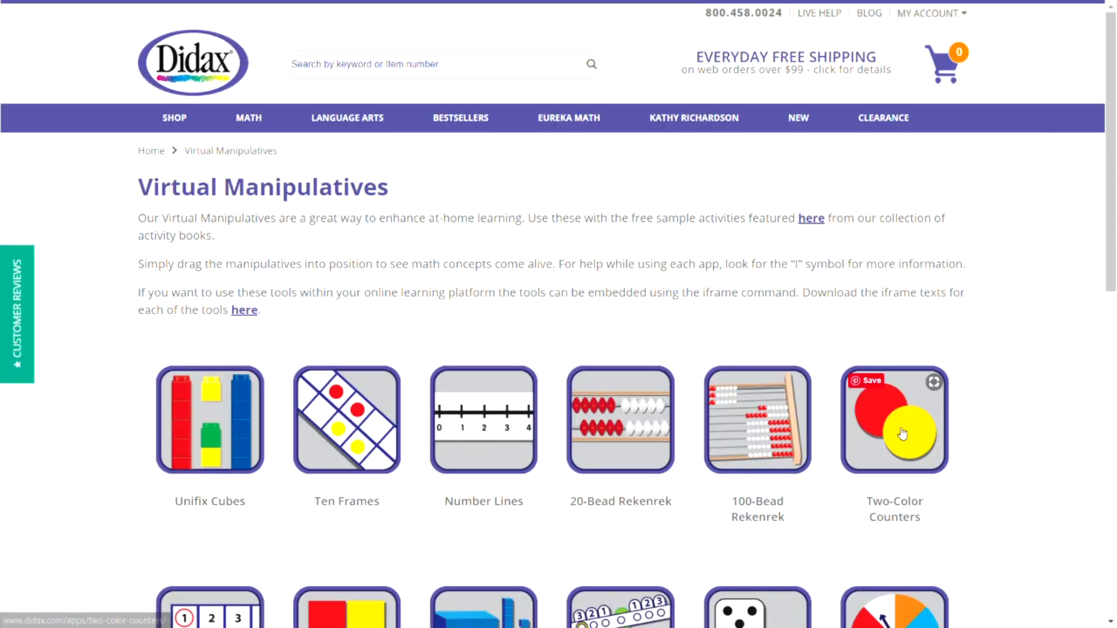
pyautogui.click(894, 420)
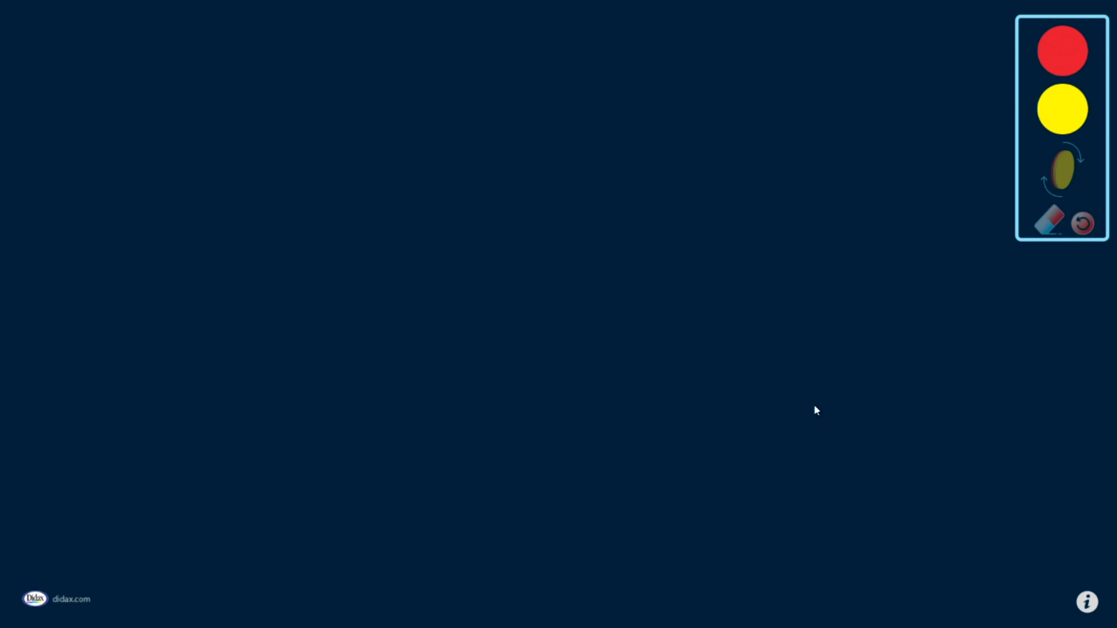
pyautogui.moveTo(544, 108)
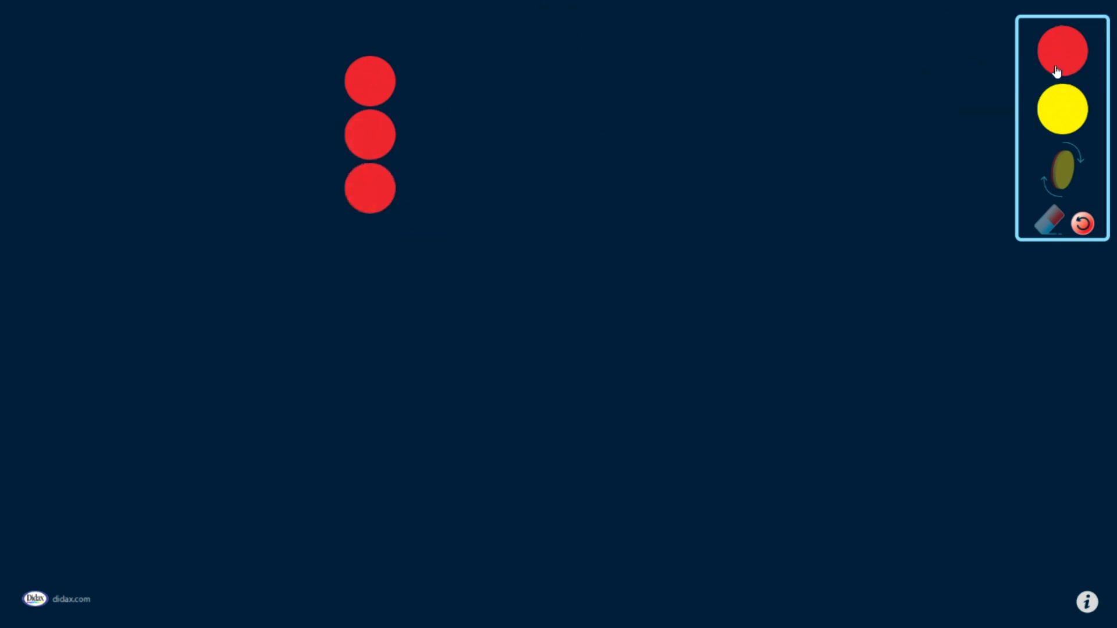
pyautogui.click(1061, 50)
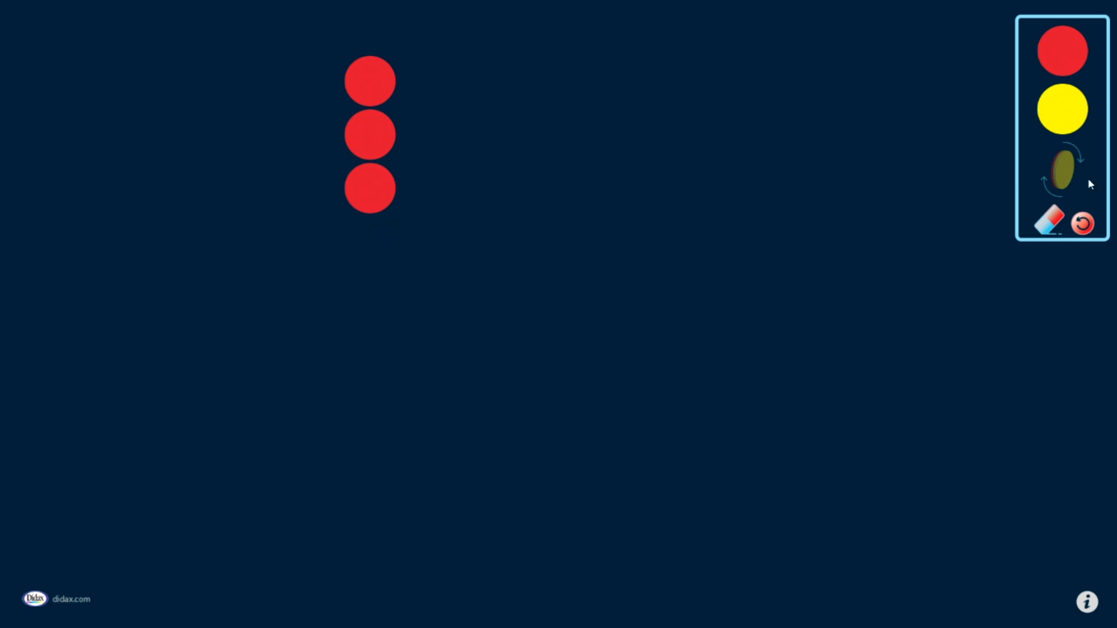
pyautogui.moveTo(1084, 223)
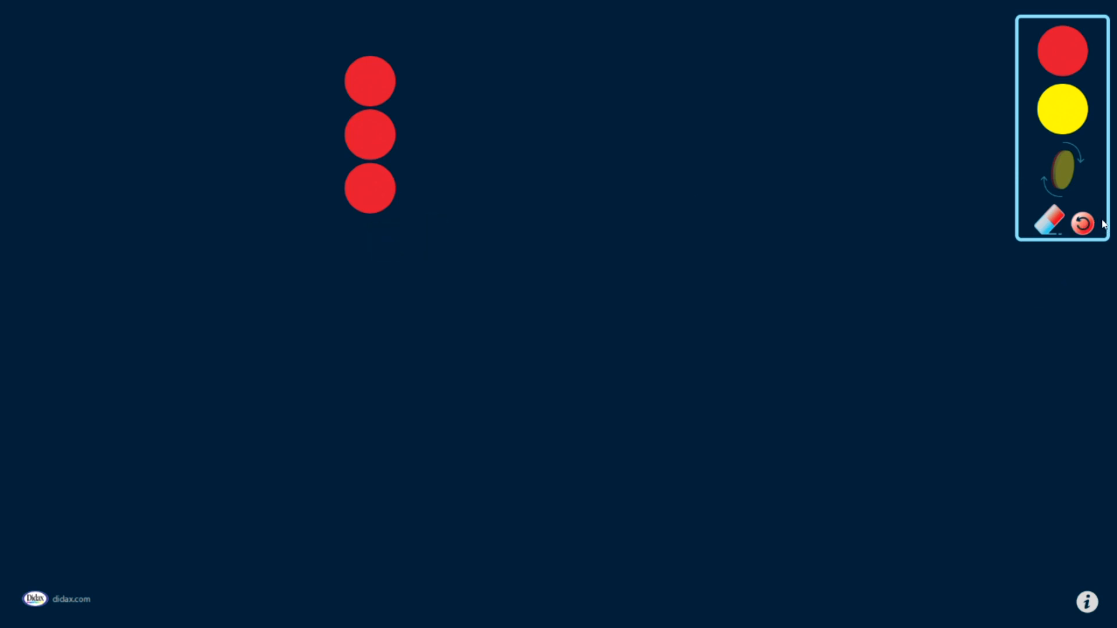
pyautogui.moveTo(1081, 223)
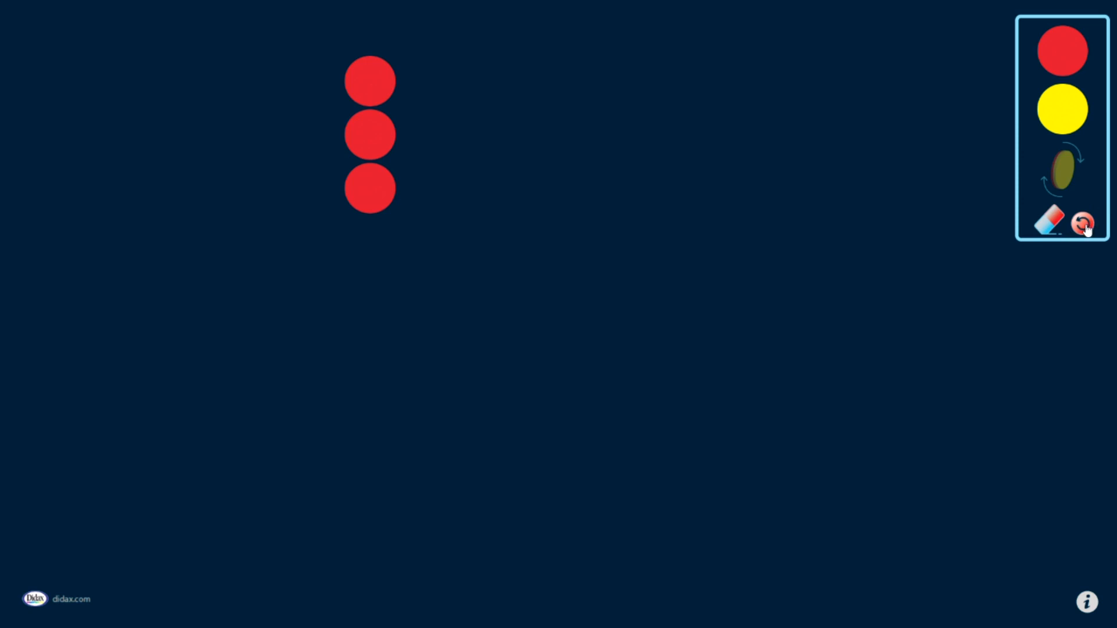
# Reset the board so all three red counters are removed
pyautogui.click(1083, 224)
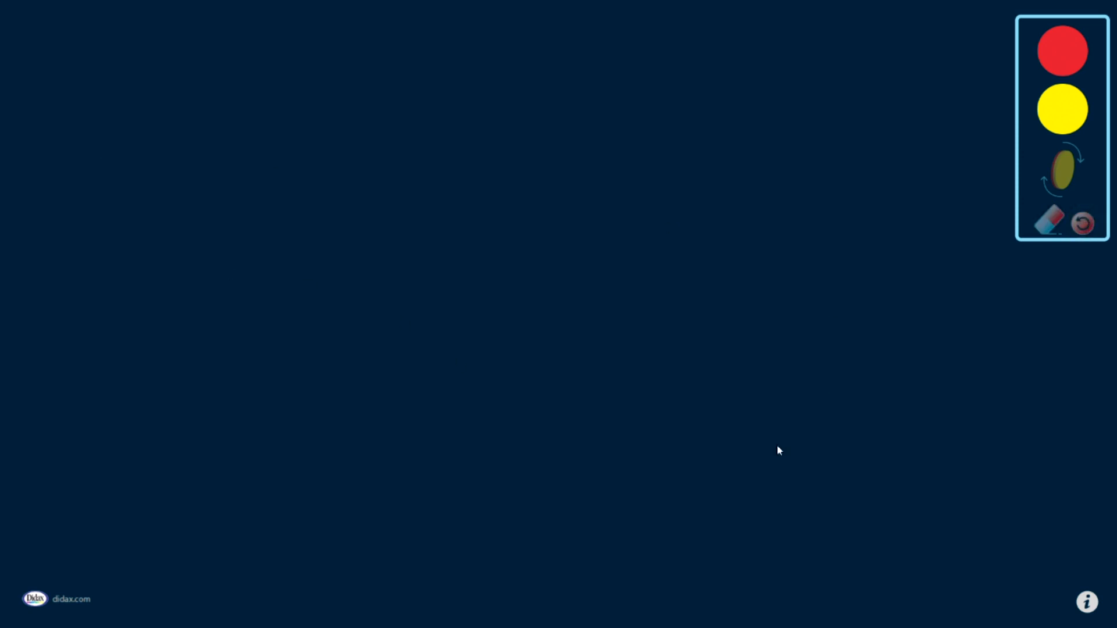
pyautogui.moveTo(744, 462)
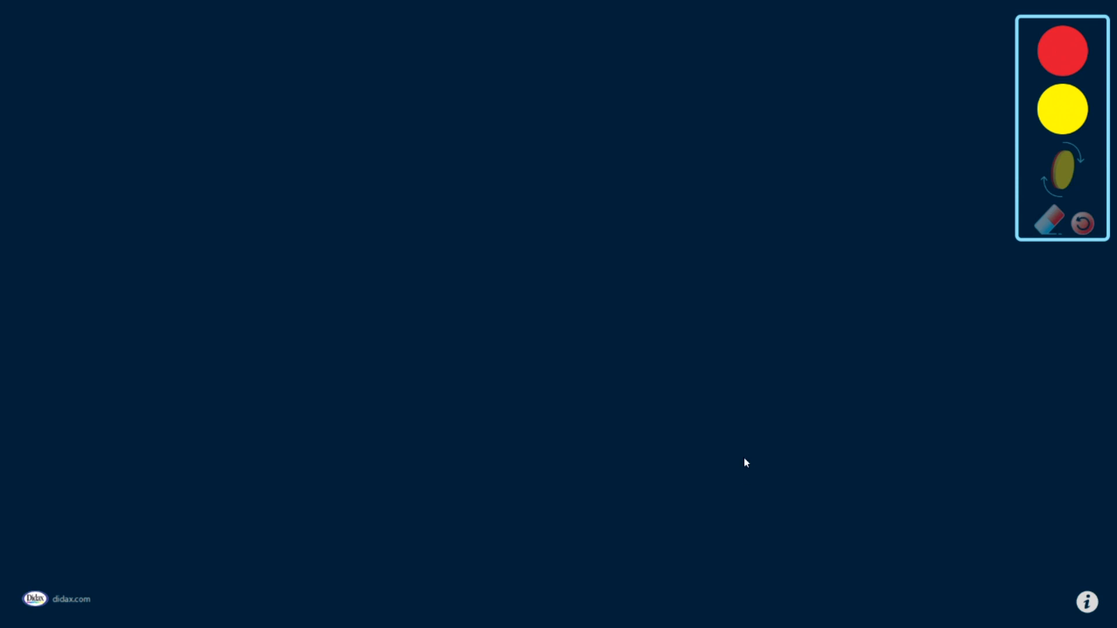
pyautogui.moveTo(754, 348)
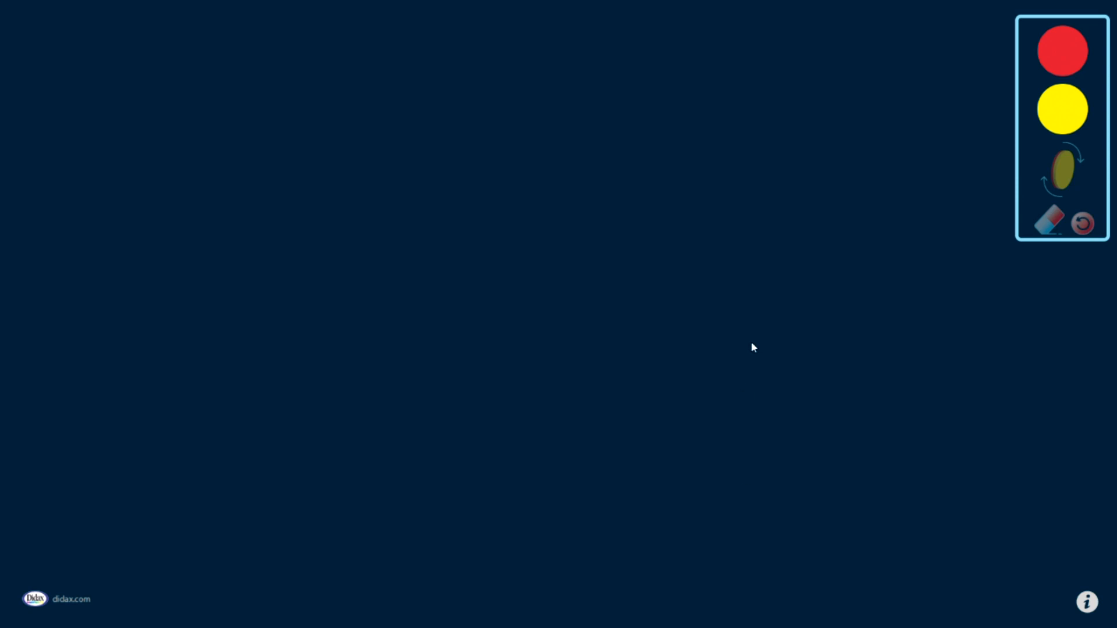